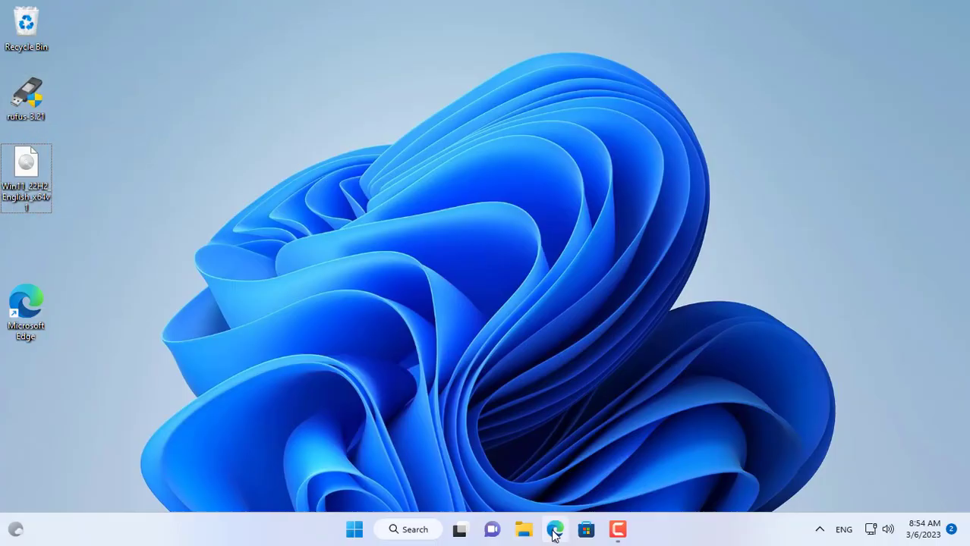
Step: Launch Edge and visit the Windows 11 download and Rufus pages, then start Rufus
left_click(556, 530)
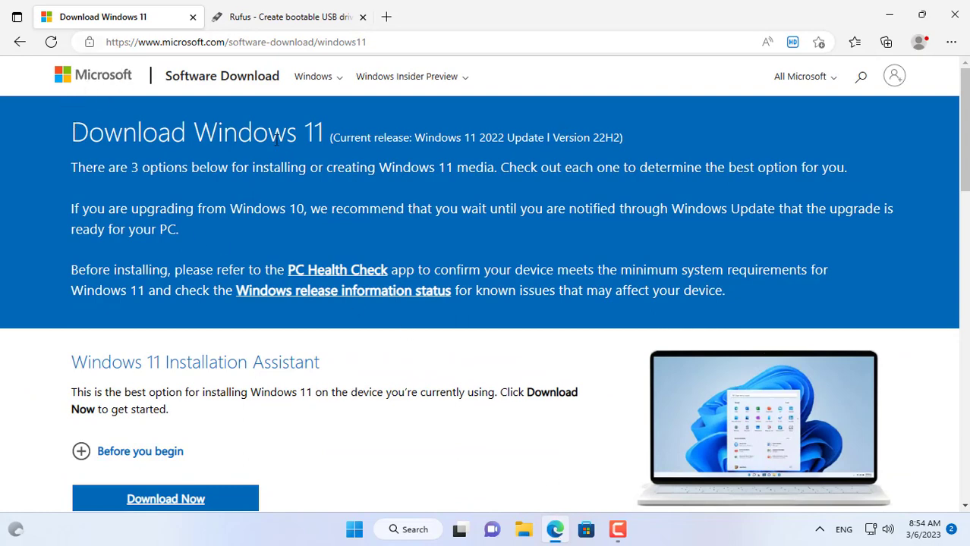
left_click(287, 16)
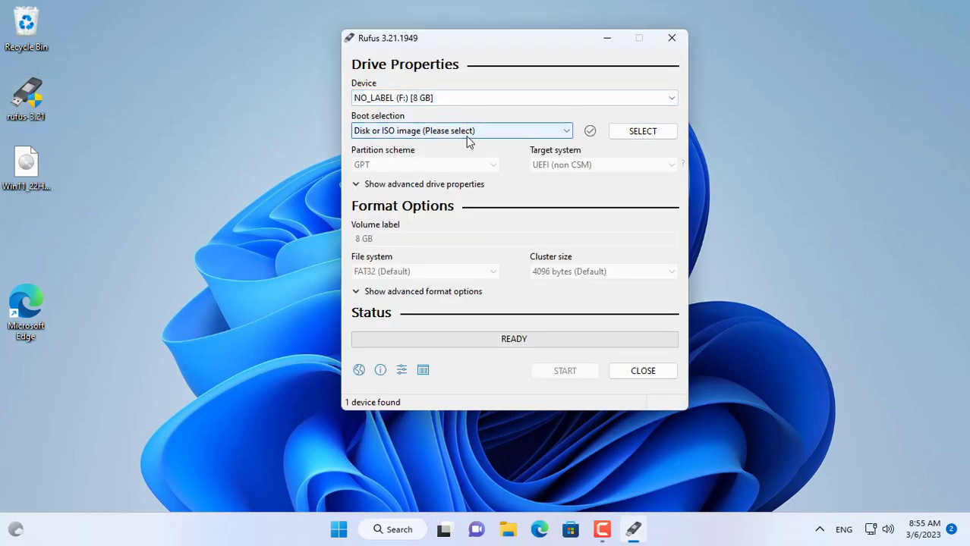
Step: Load the Win11_22H2_English_x64v1 ISO as the boot image in Rufus
left_click(644, 131)
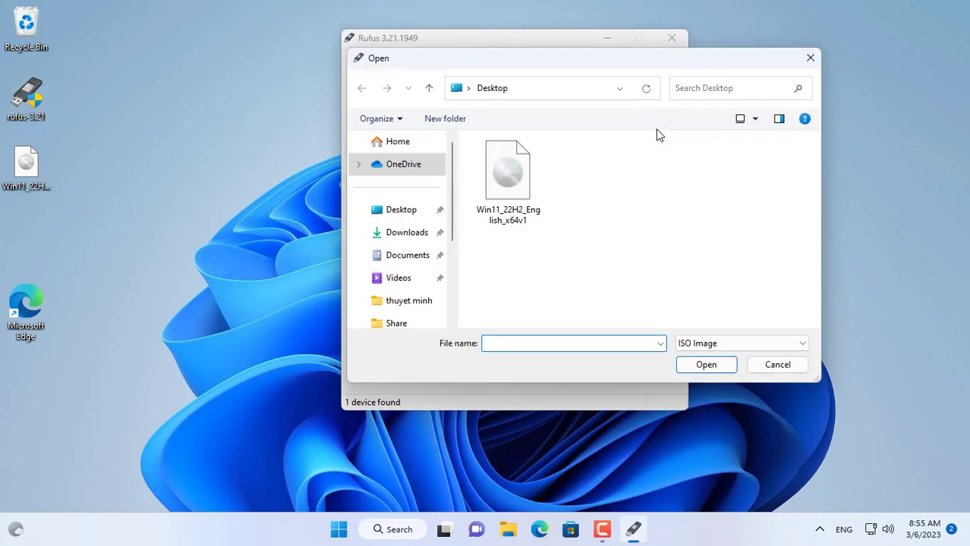
left_click(507, 170)
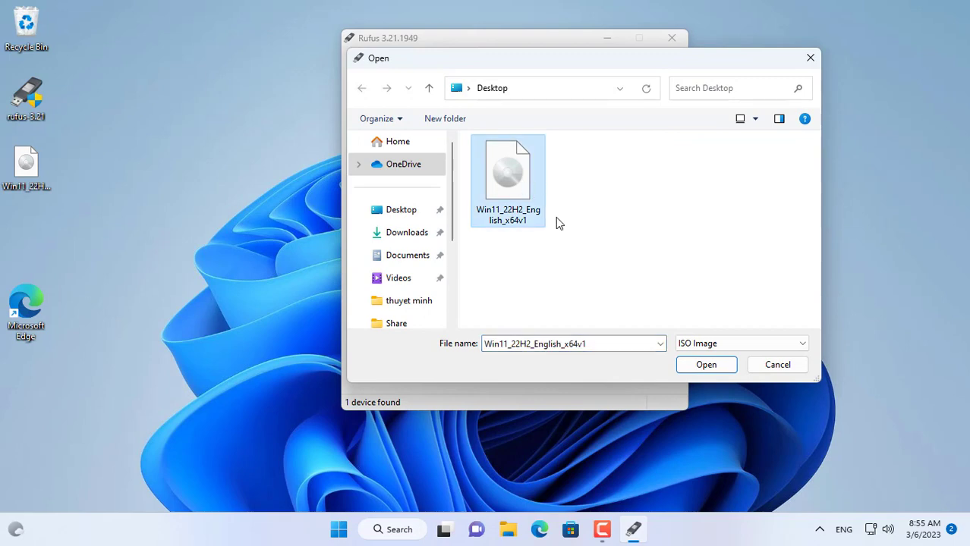
left_click(706, 364)
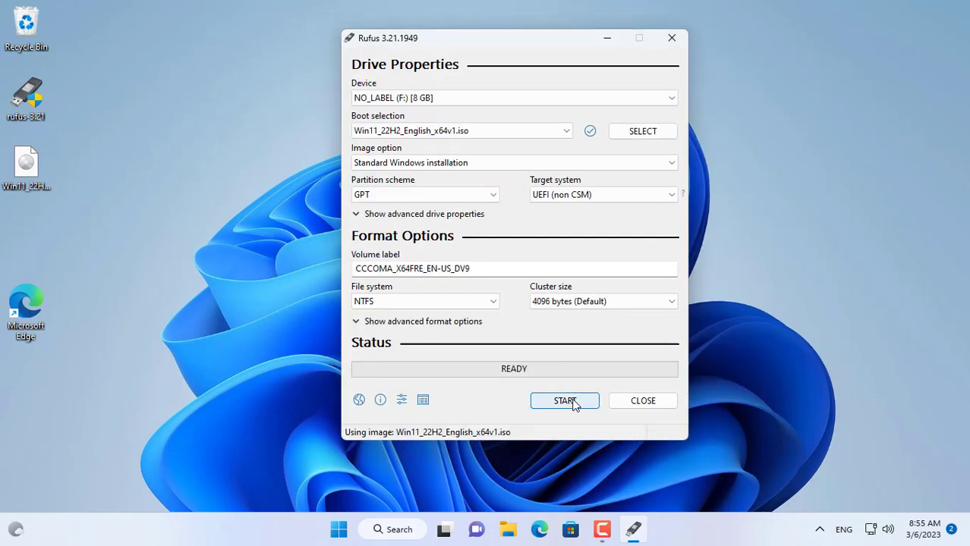
Step: Start writing the 8 GB USB drive, accepting the customization choices and data-wipe warning
left_click(563, 401)
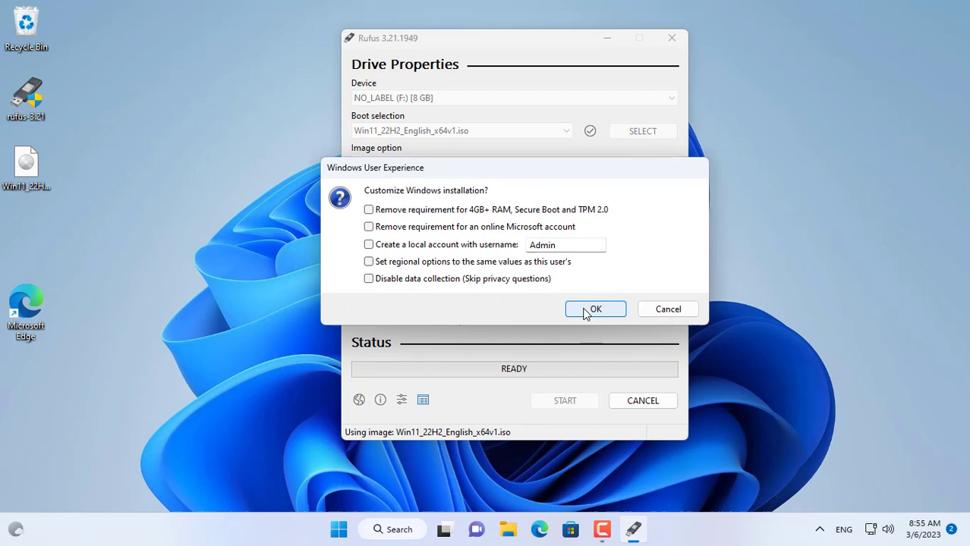
left_click(595, 310)
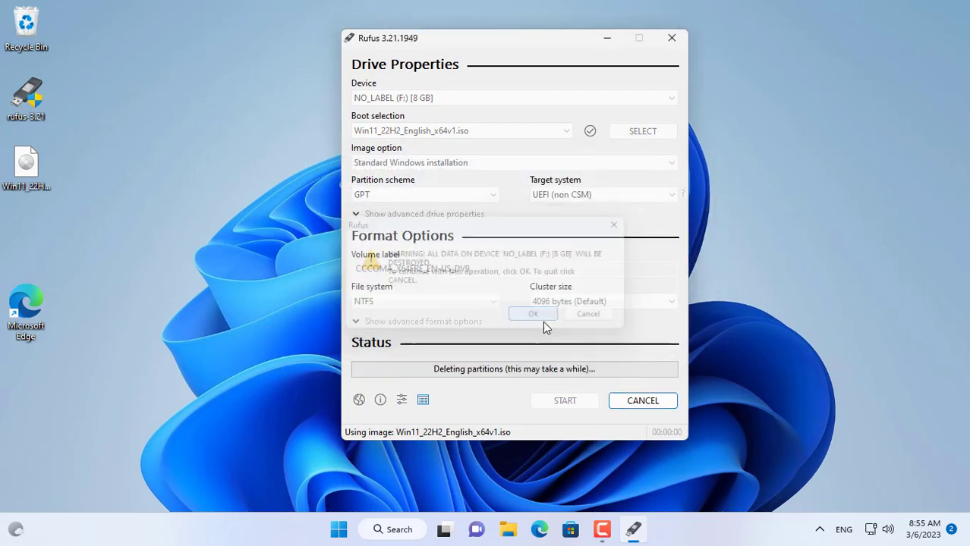
left_click(533, 312)
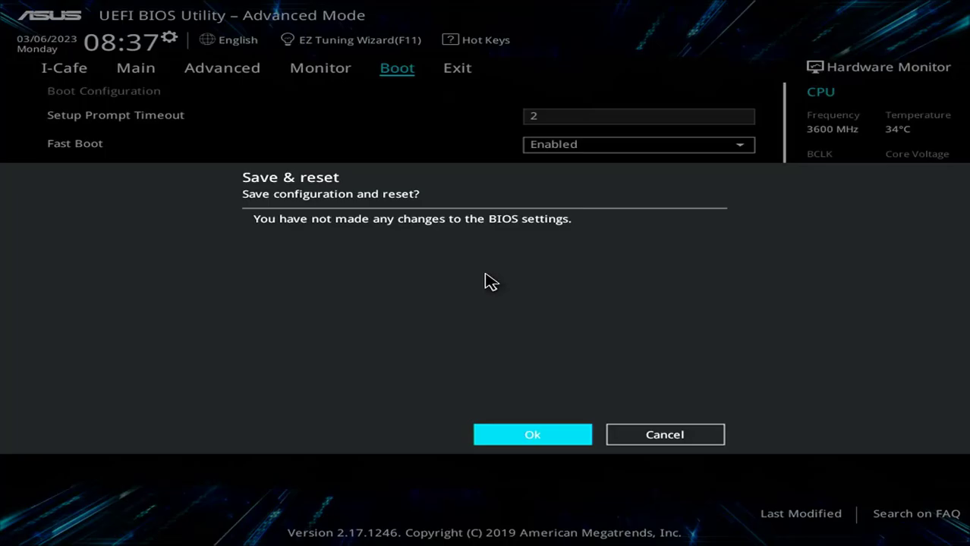
Step: Save and exit BIOS, then continue past the Windows Setup language screen
left_click(531, 434)
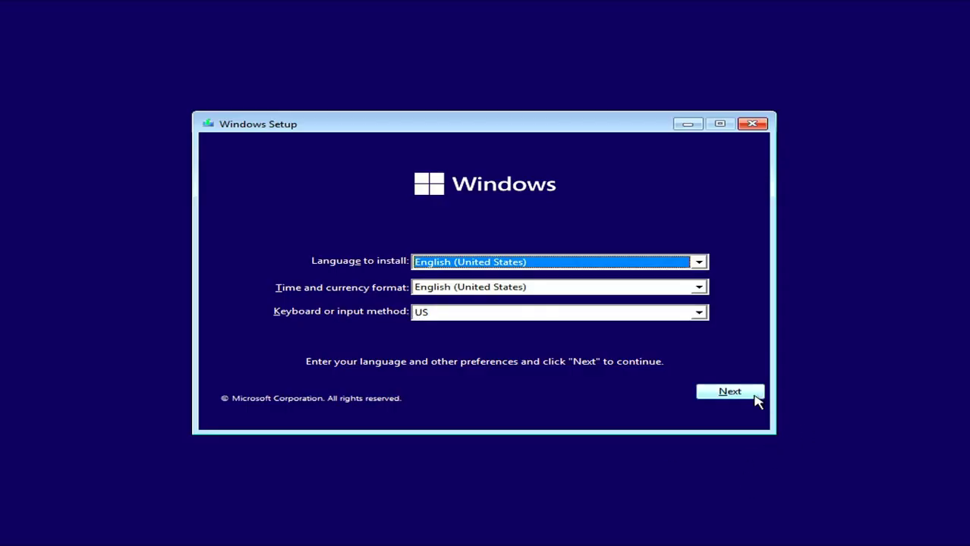
left_click(730, 392)
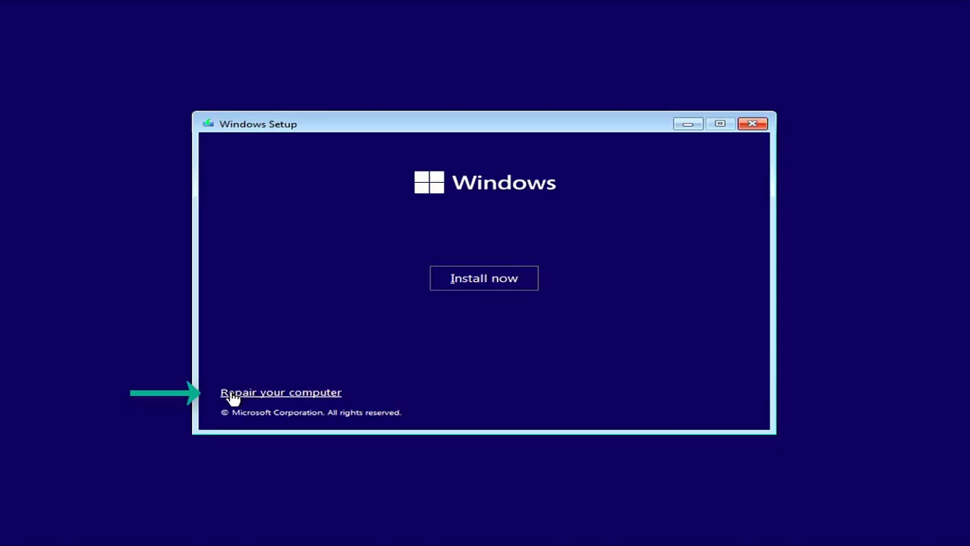
Step: Enter Repair your computer and reach Command Prompt via Troubleshoot
left_click(281, 391)
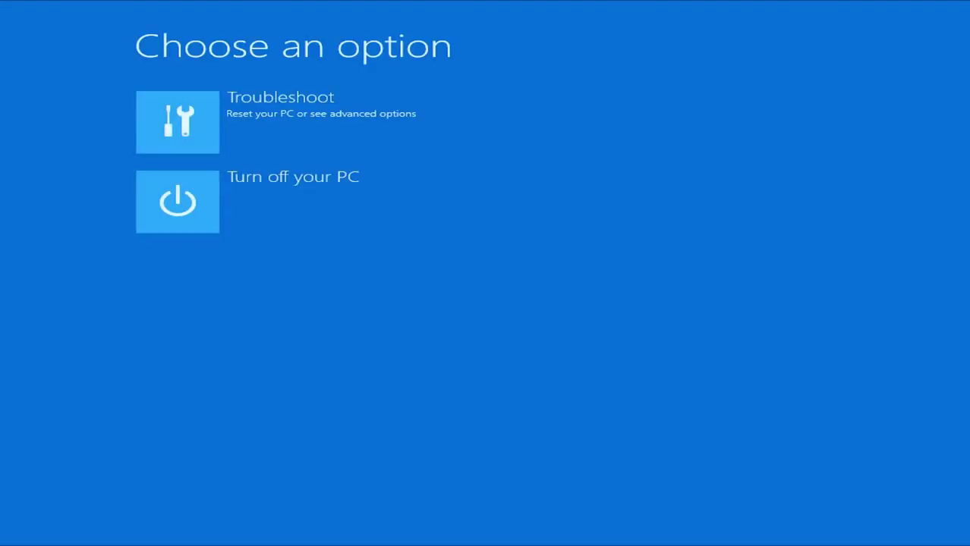
mouse_move(243, 118)
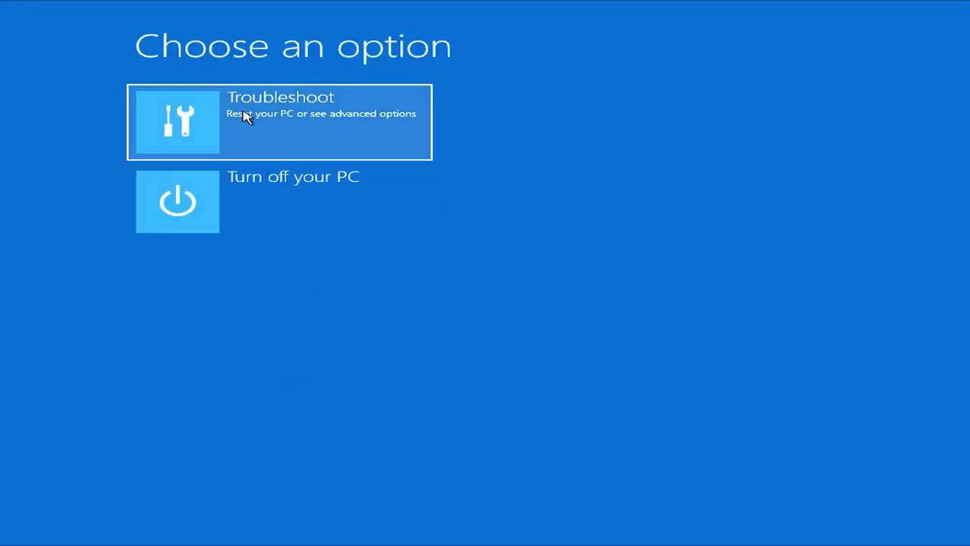
left_click(280, 122)
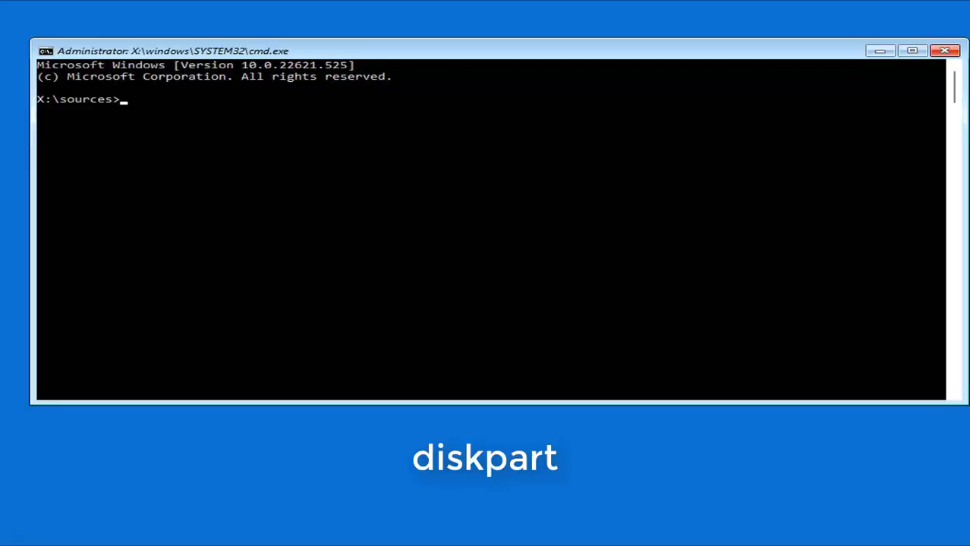
Step: Start diskpart, list the disks and select disk 0
type("diskpar")
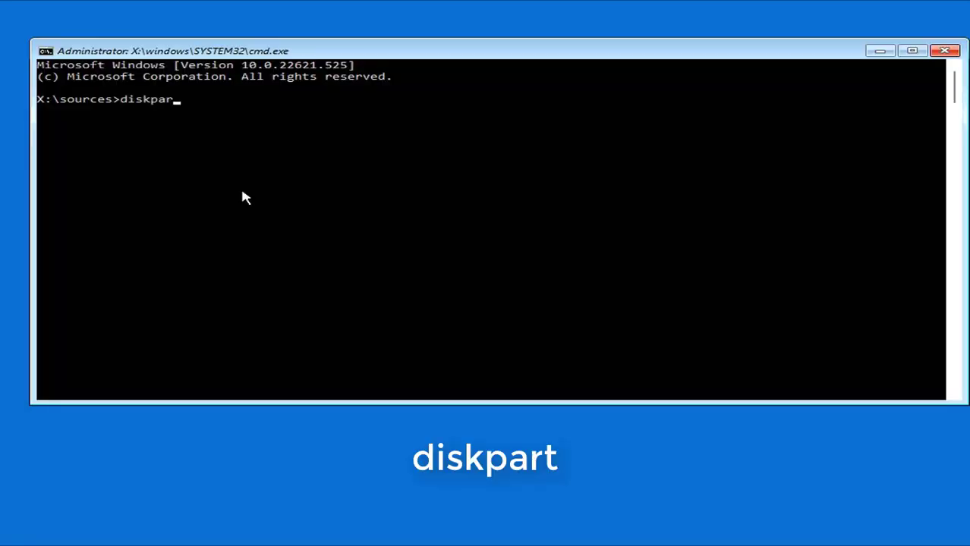
type("list disk")
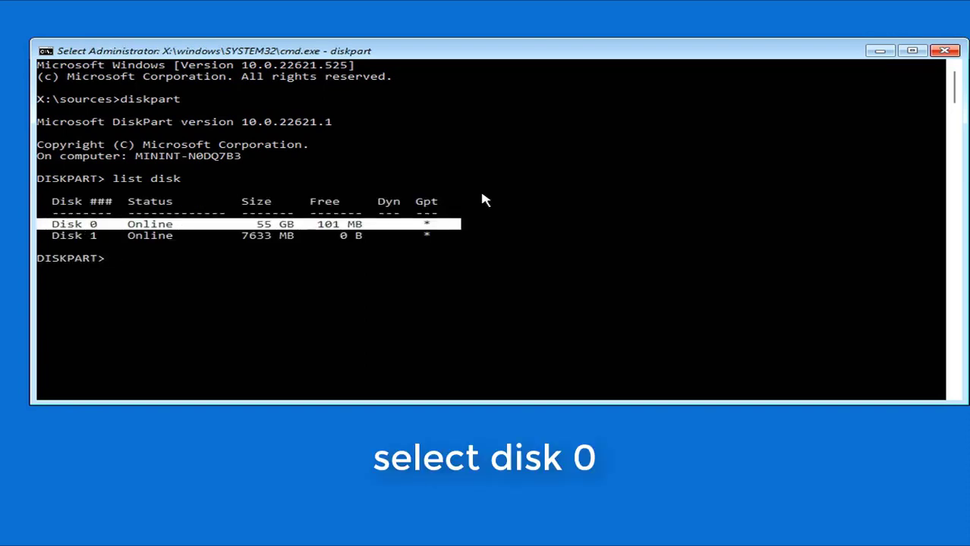
type("select disk 0")
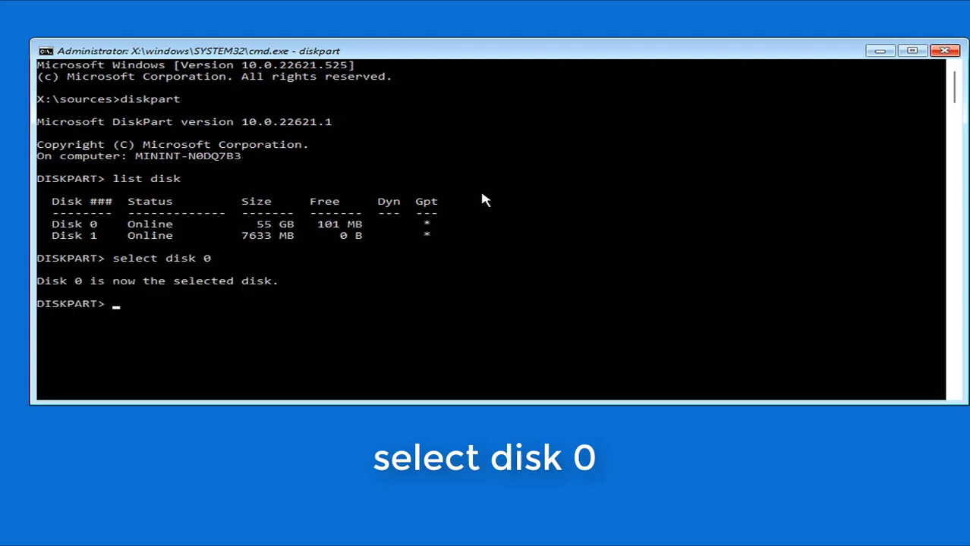
Step: List disk 0's partitions and select partition 2, the 55 GB primary
type("list partition")
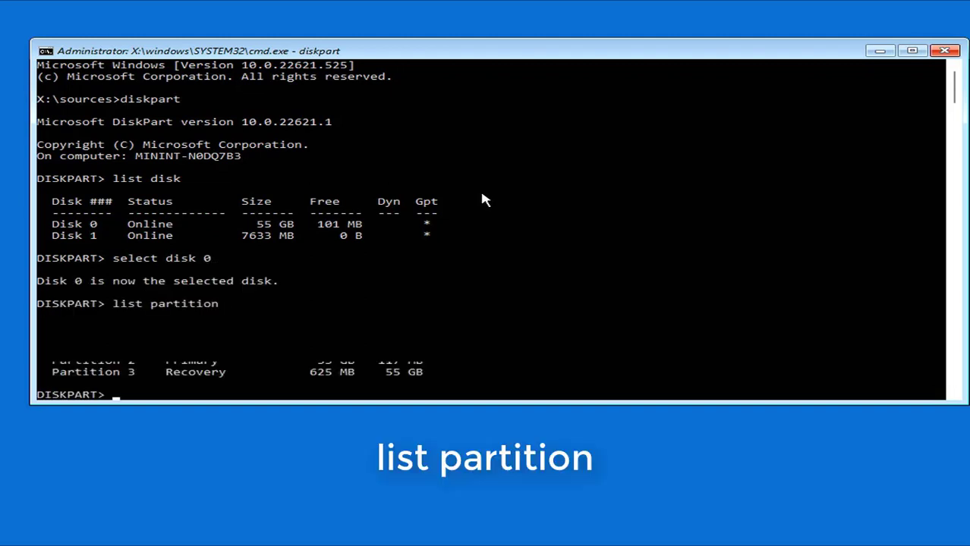
key("enter")
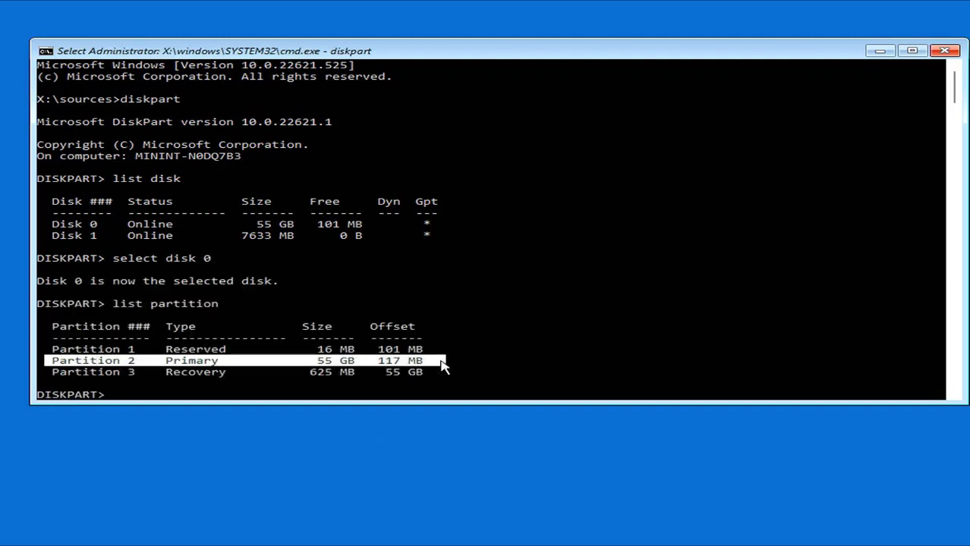
type("select partition 2")
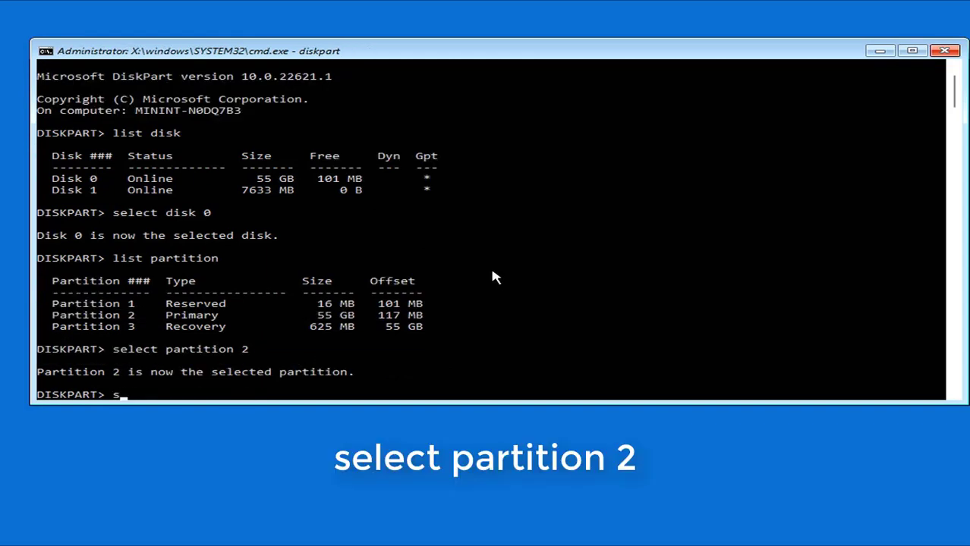
Step: Shrink partition 2 by 128 MB (desired=128 minimum=128) and list the disks
type("hrink desired=128 minimum=128")
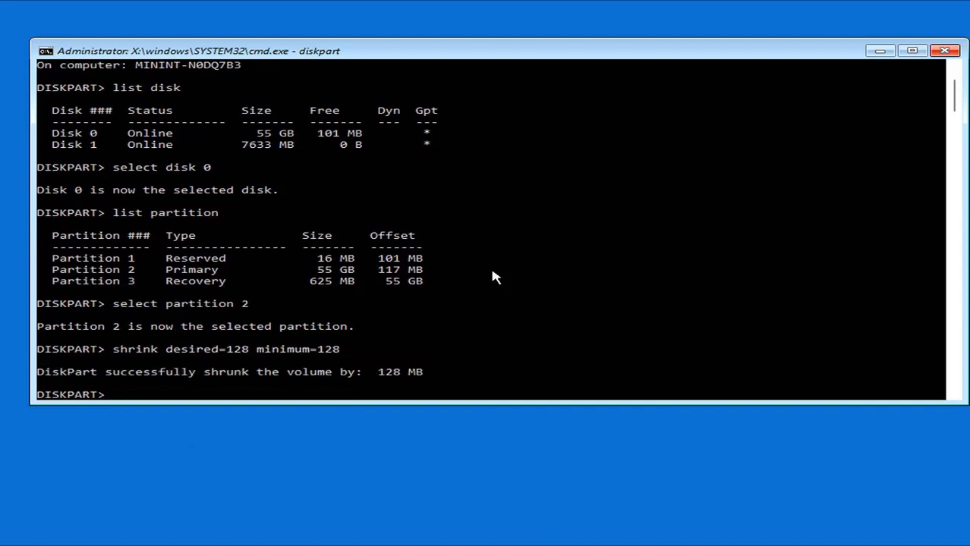
type("list disk")
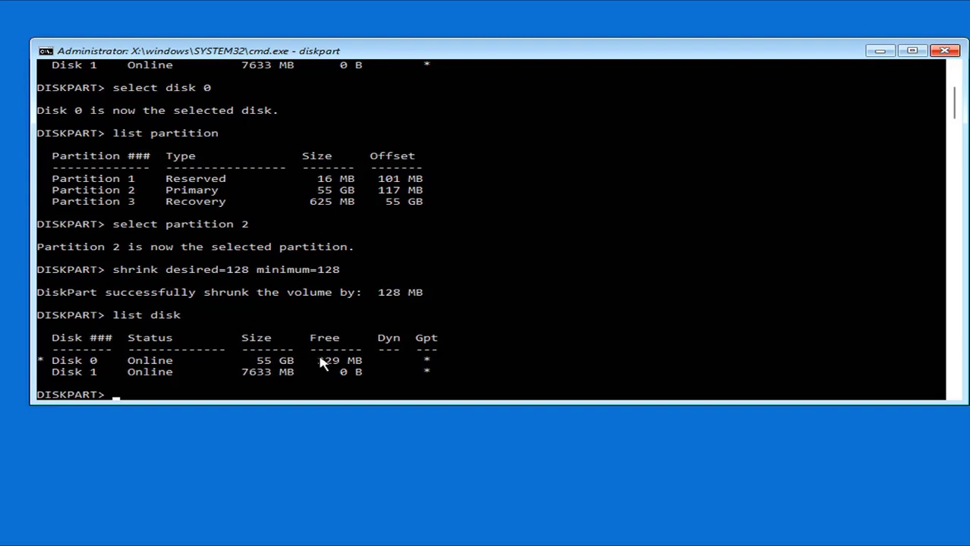
Step: Select disk 0, create a 100 MB EFI partition and list partitions to confirm
type("select disk 0")
type("create partition efi size=100")
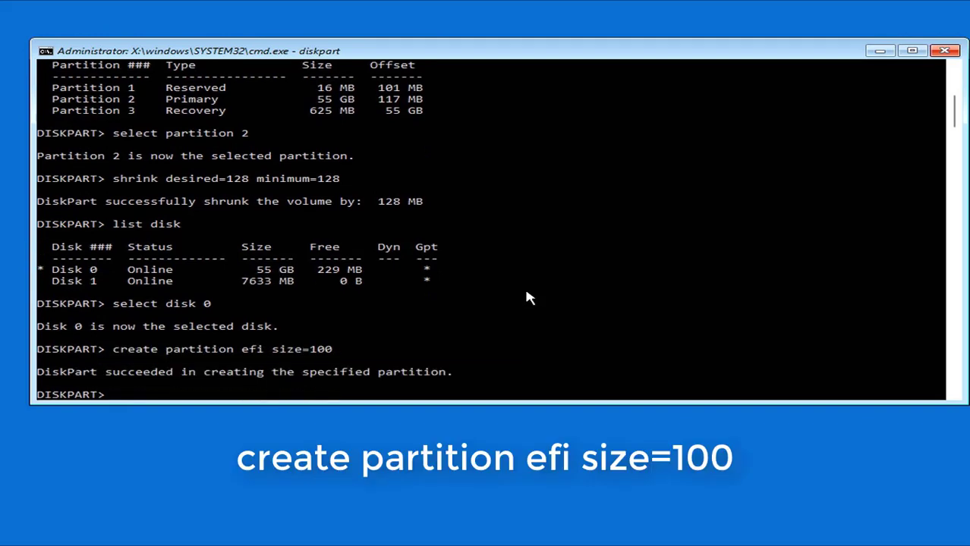
type("list partition")
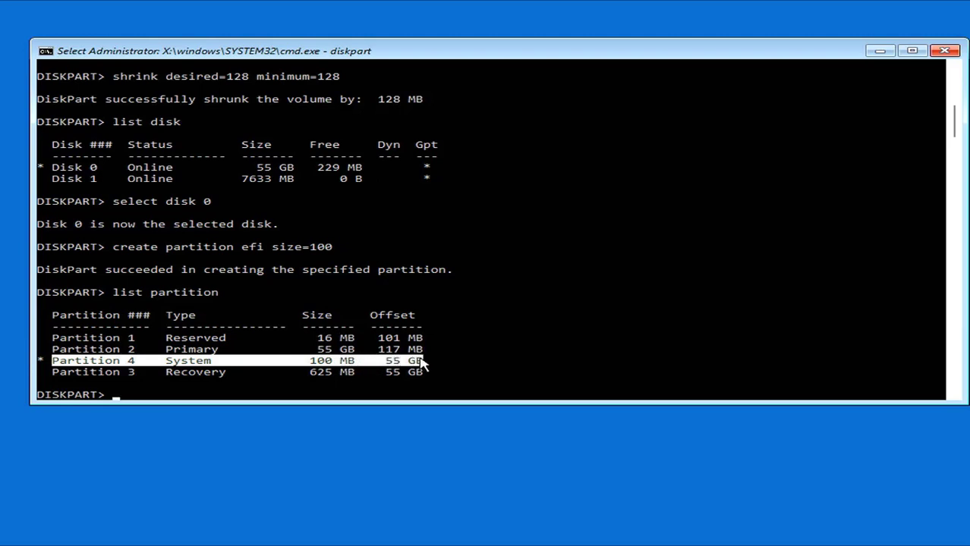
Step: Select partition 4 and quick-format it as FAT32
type("s")
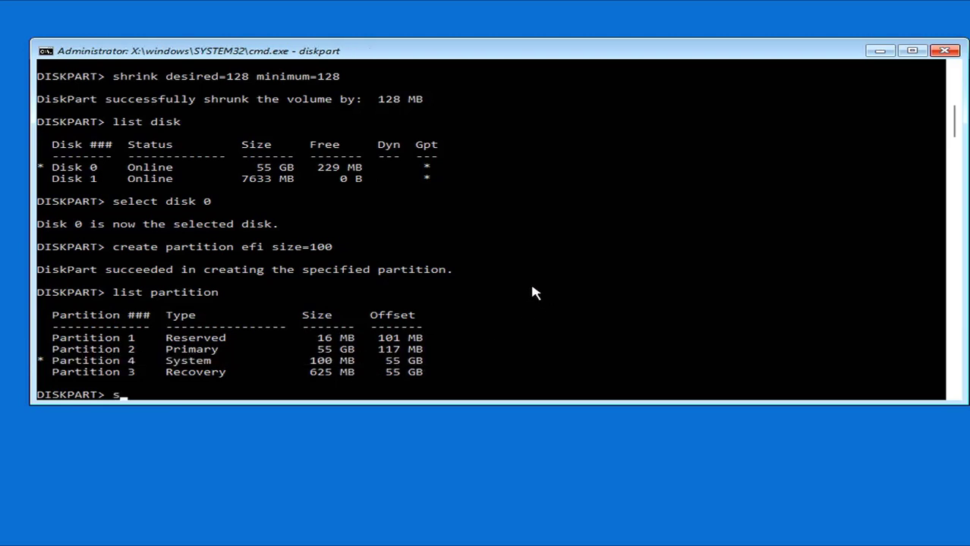
type("elect partition 4")
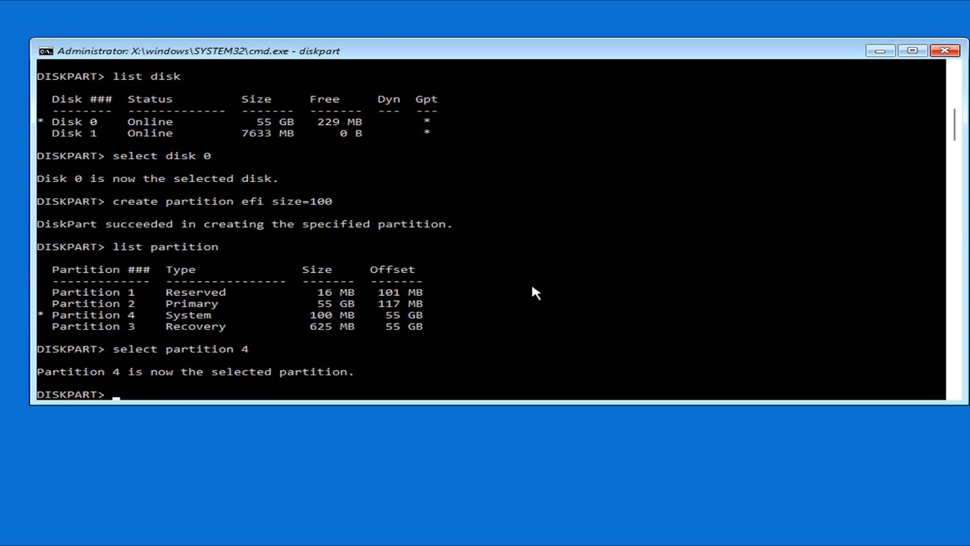
type("format quick fs=fat32")
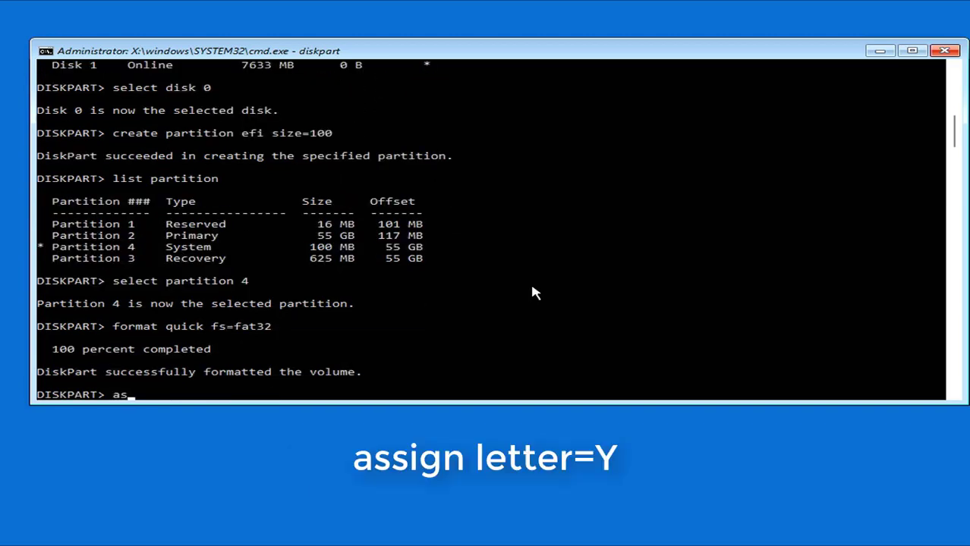
Step: Assign drive letter Y and list volumes to confirm
type("sign letter=Y")
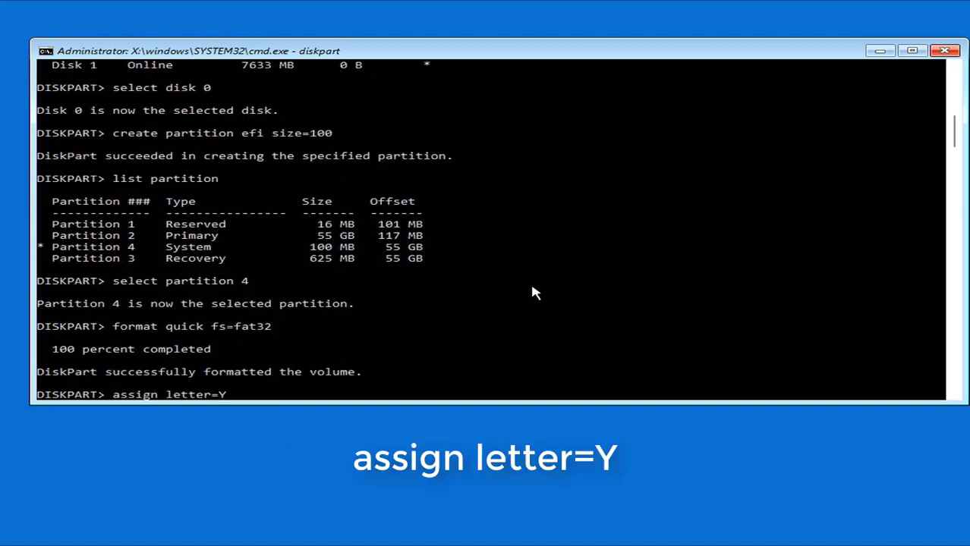
type("list vol")
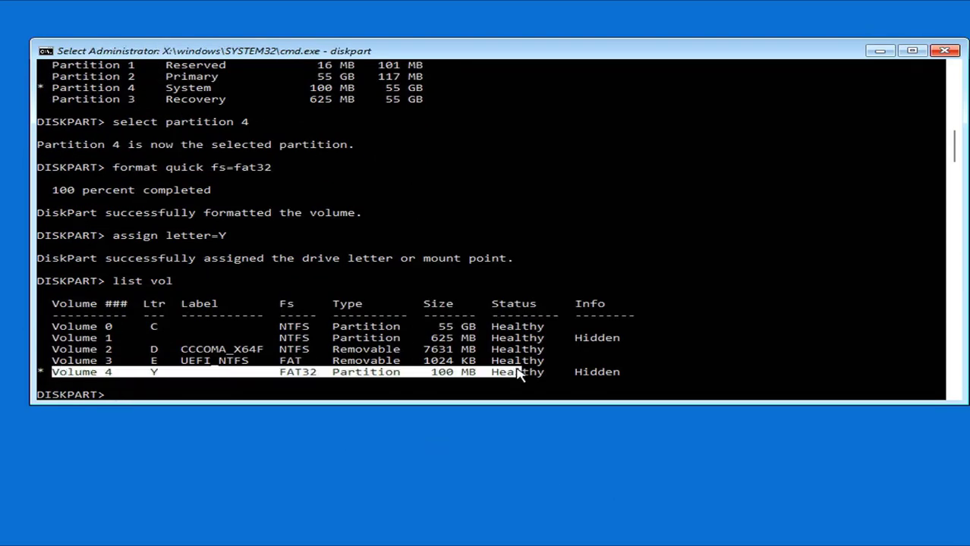
mouse_move(609, 381)
type("bc")
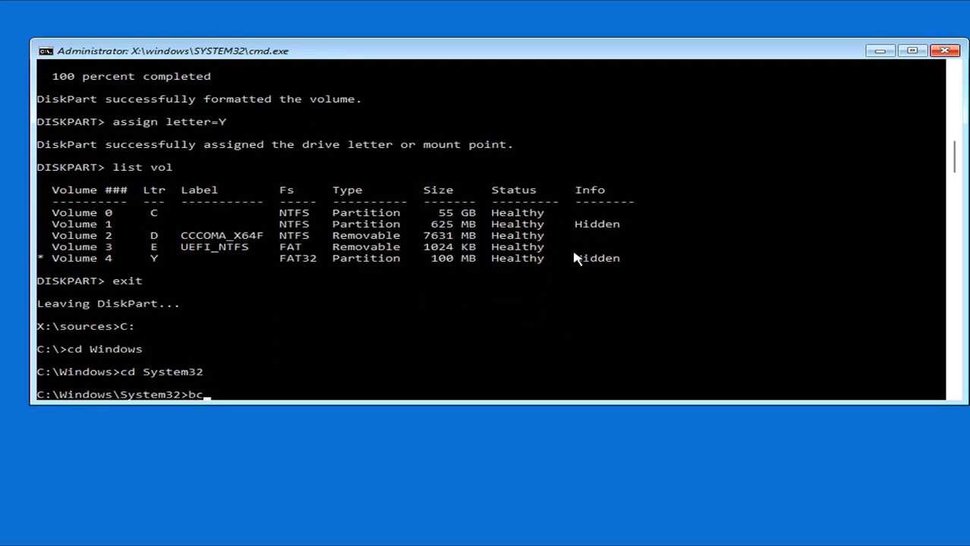
Step: Run bcdboot C:\Windows /s Y: /f UEFI to create the UEFI boot files on Y
type("dboot C")
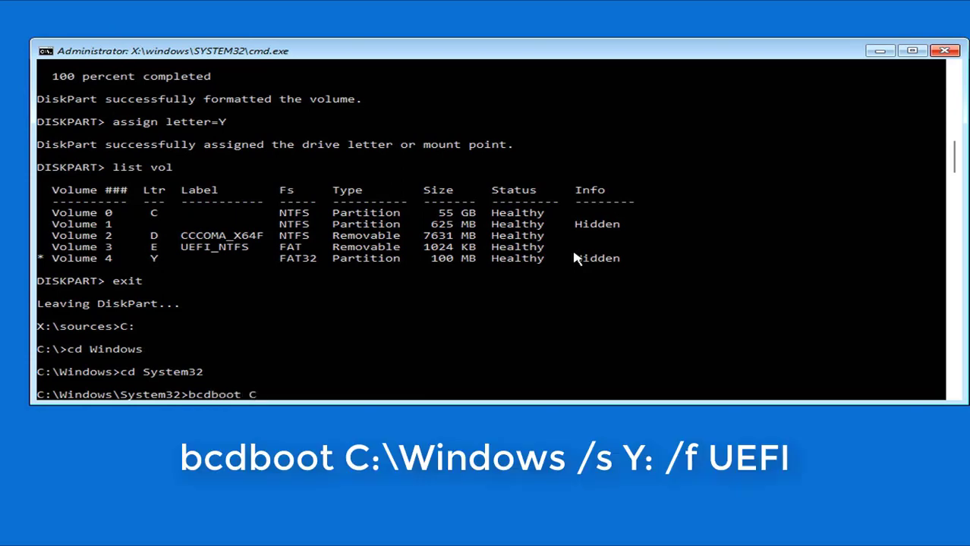
type(":\\Windows /s")
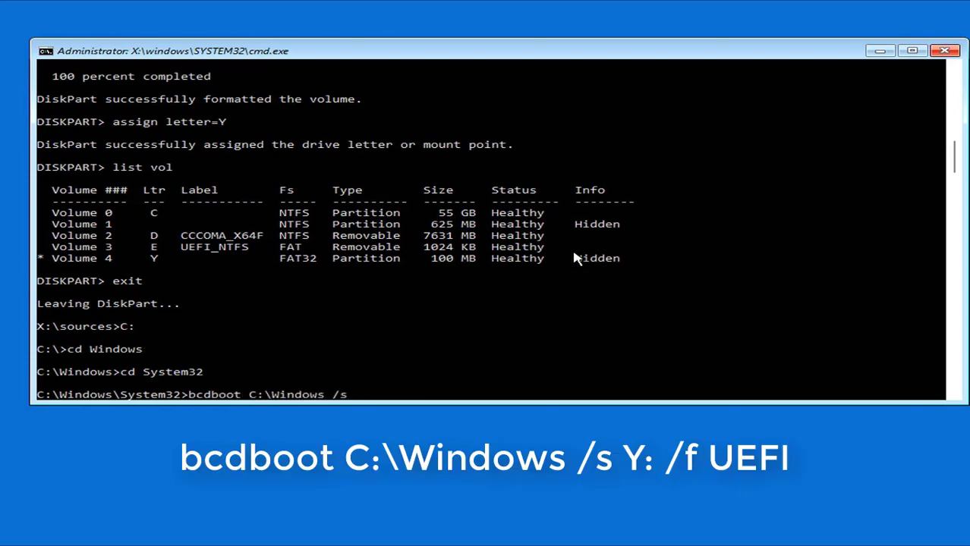
type("Y: /f UEF")
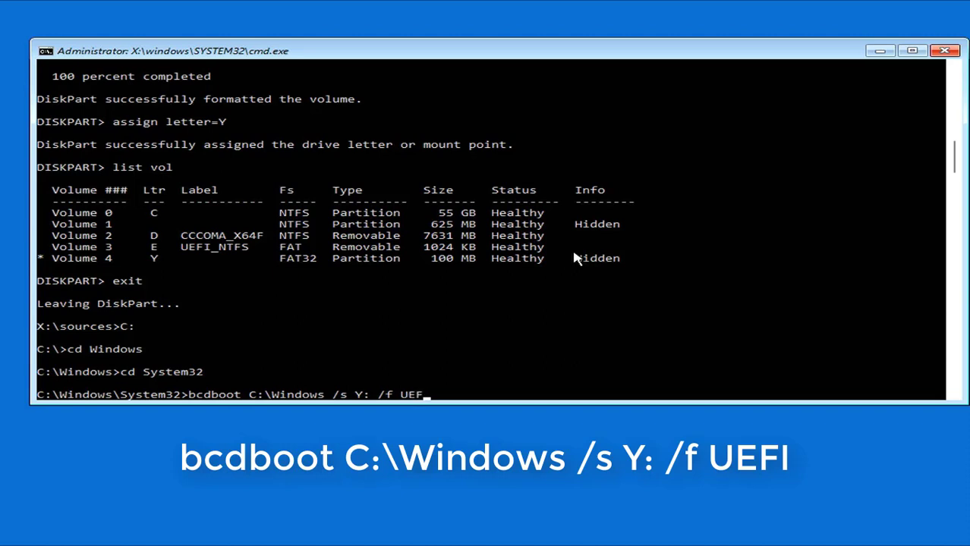
key("Return")
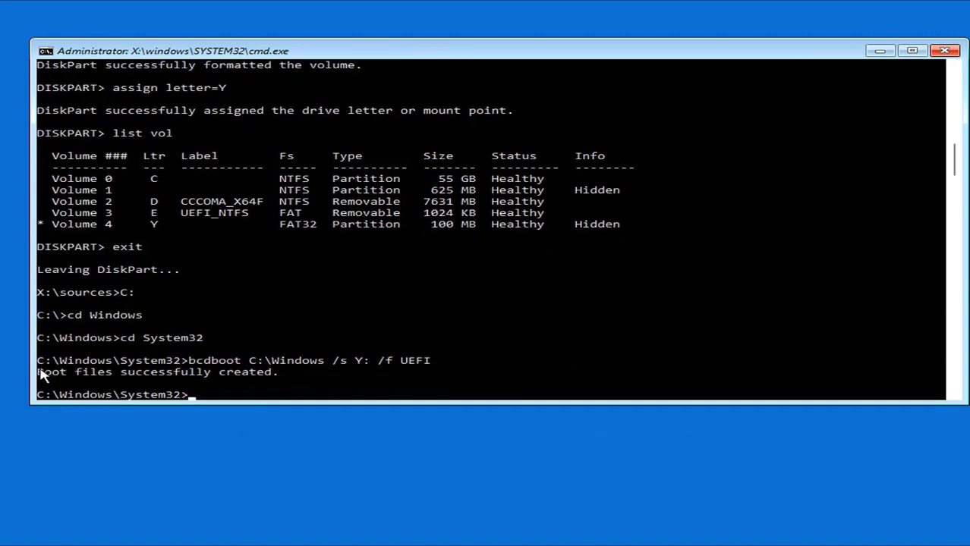
mouse_move(464, 272)
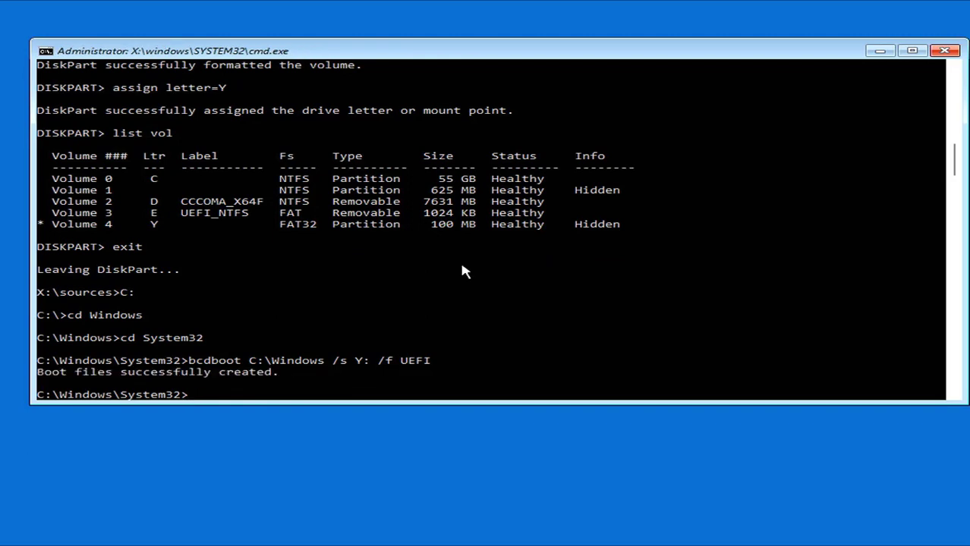